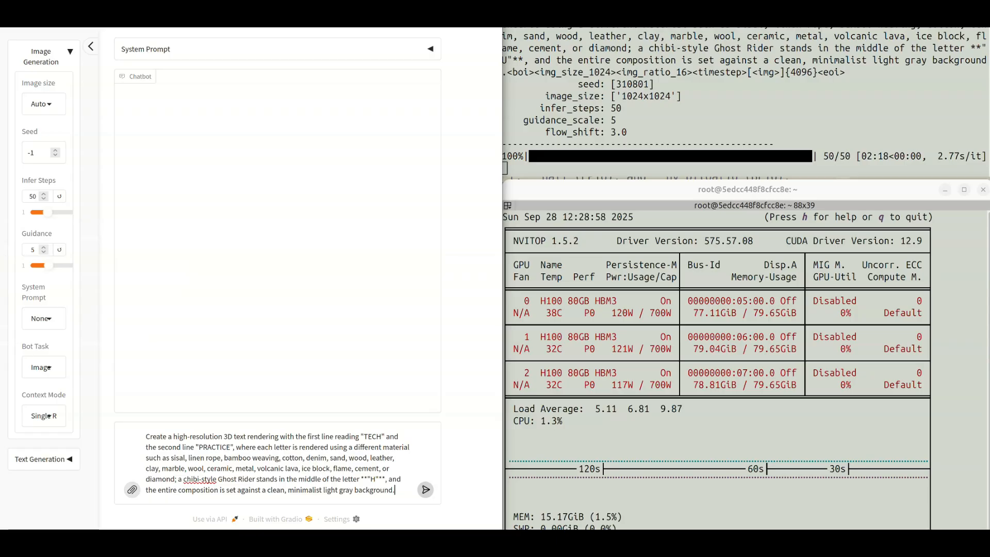
# - Send the 3D 'TECH PRACTICE' text prompt with a chibi Ghost Rider to start generation
pyautogui.click(425, 489)
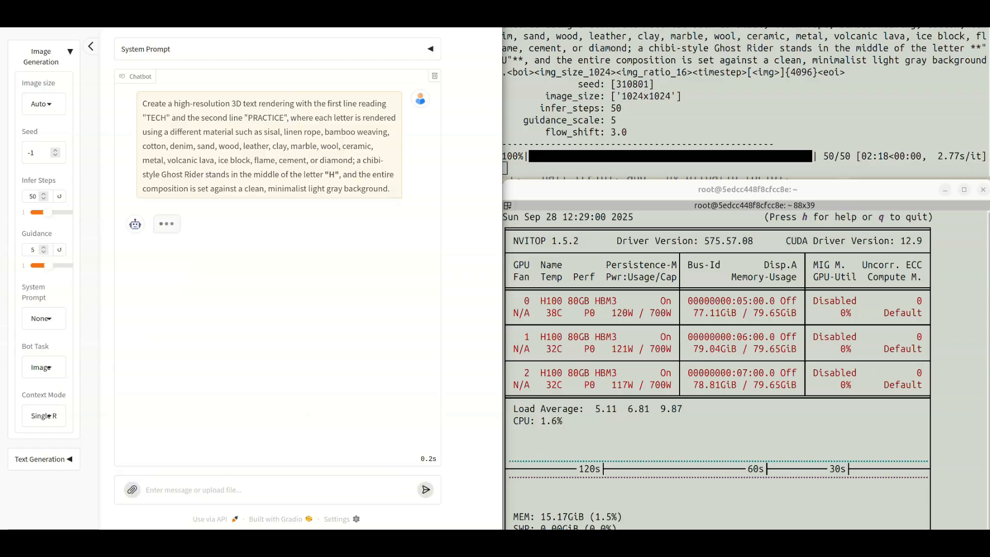